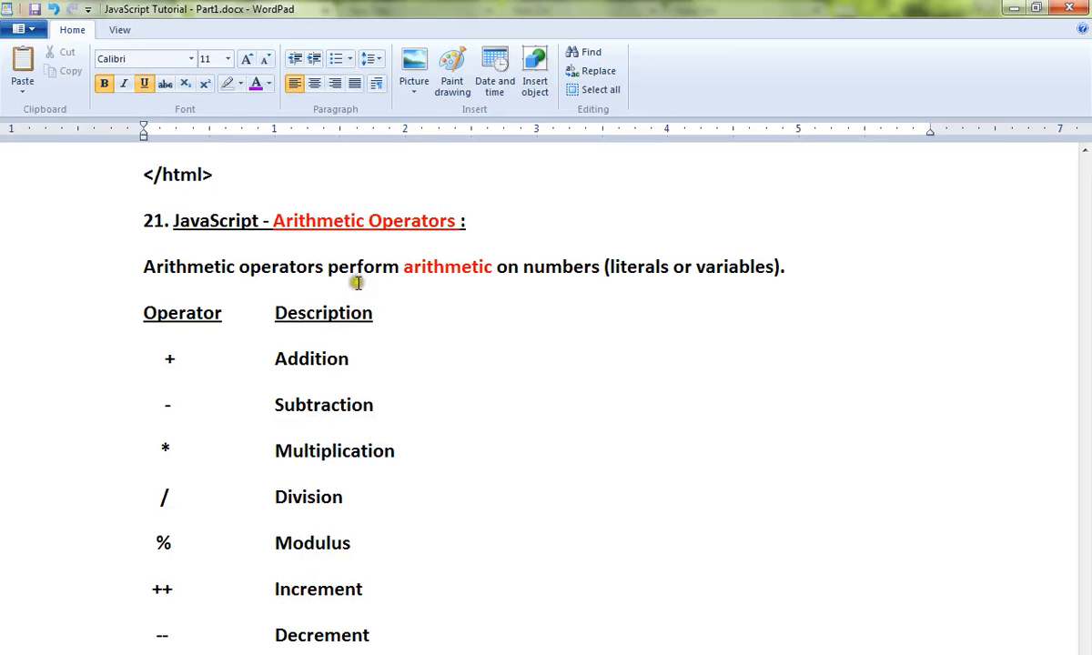
mouse_move(531, 277)
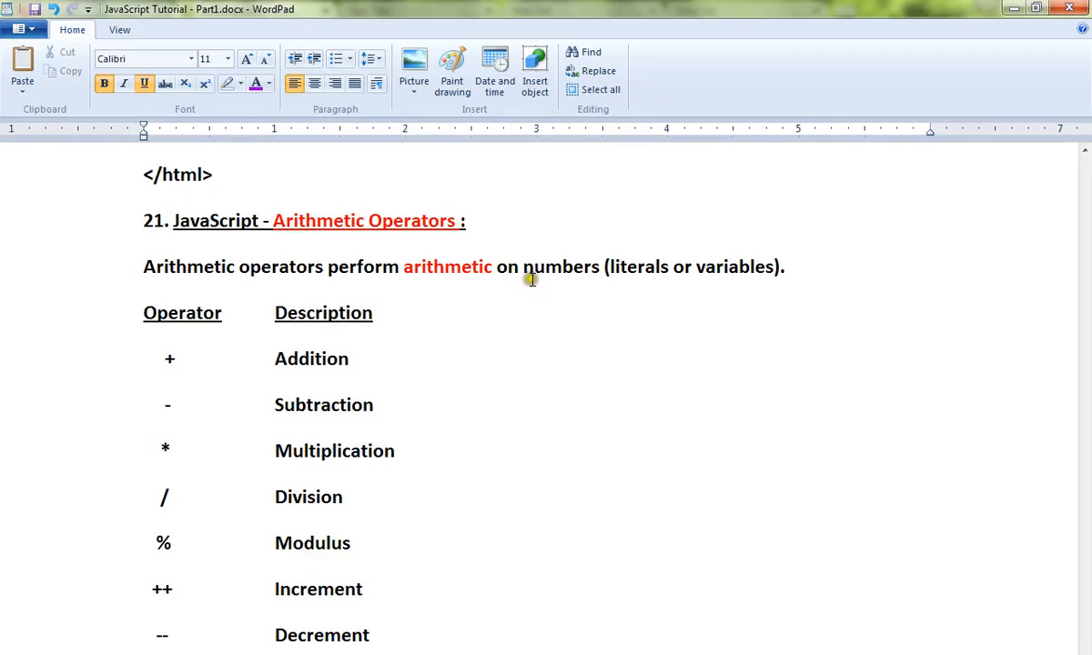
mouse_move(425, 384)
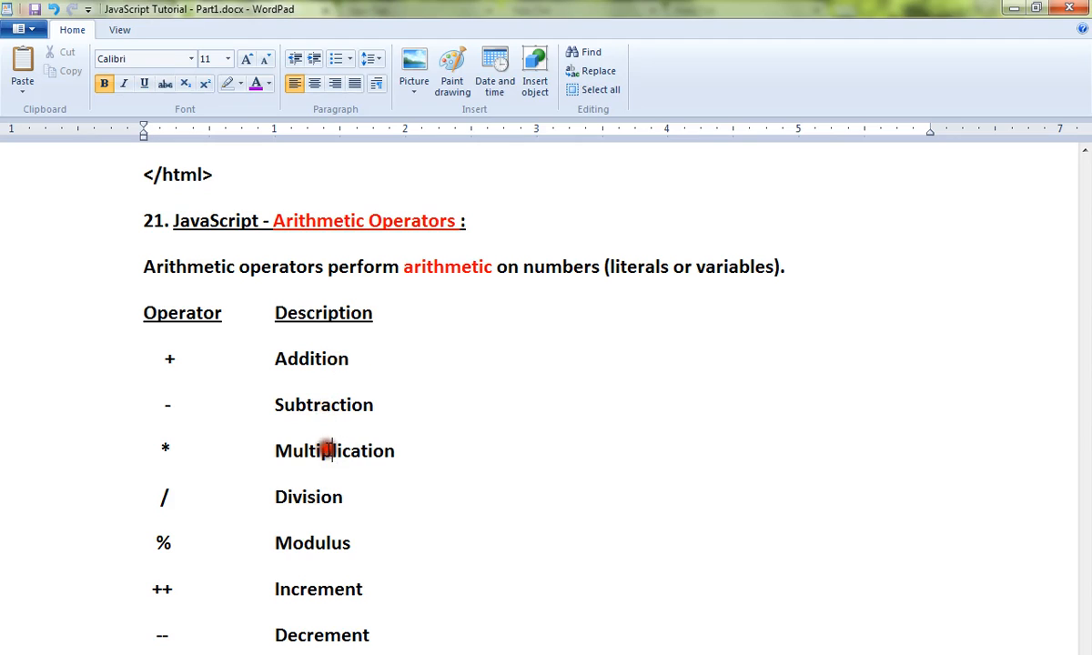
mouse_move(320, 589)
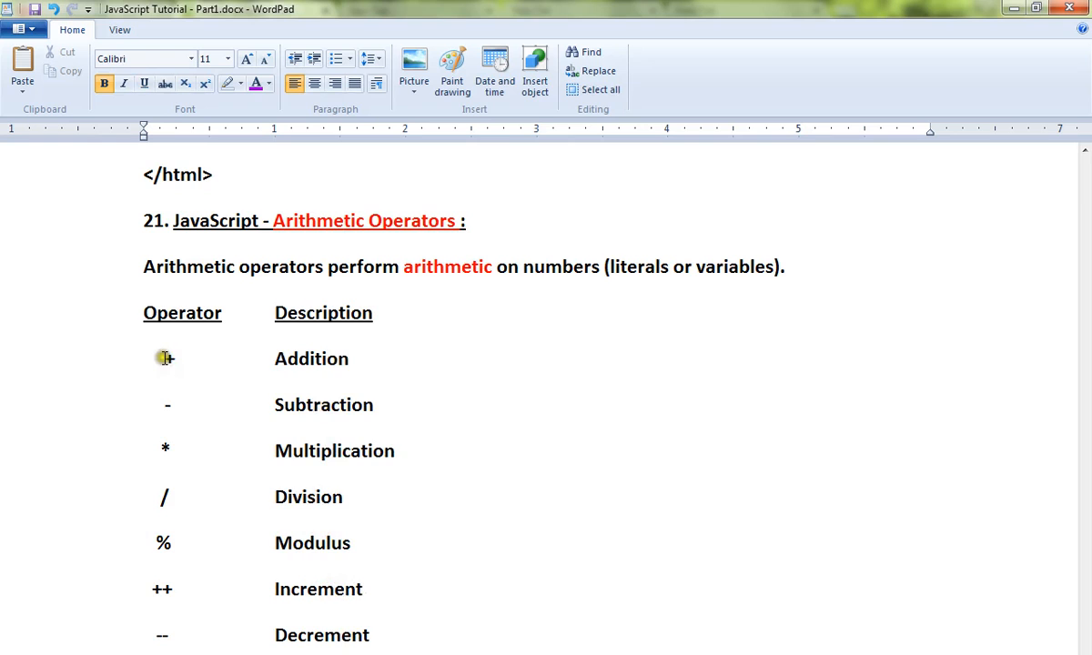
scroll("down", 3)
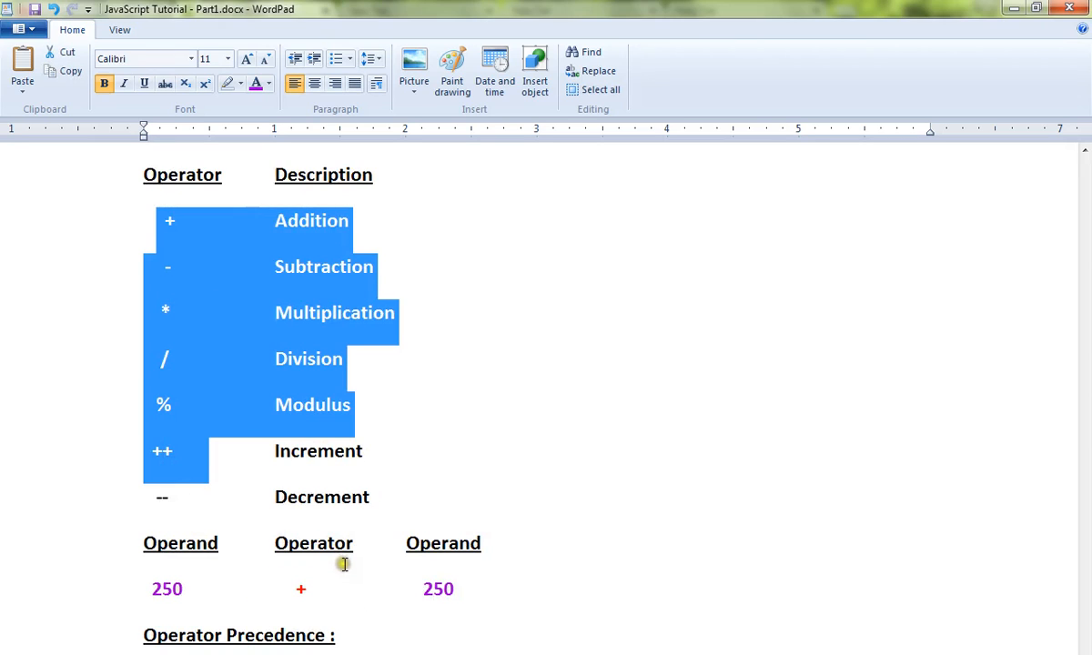
left_click(301, 589)
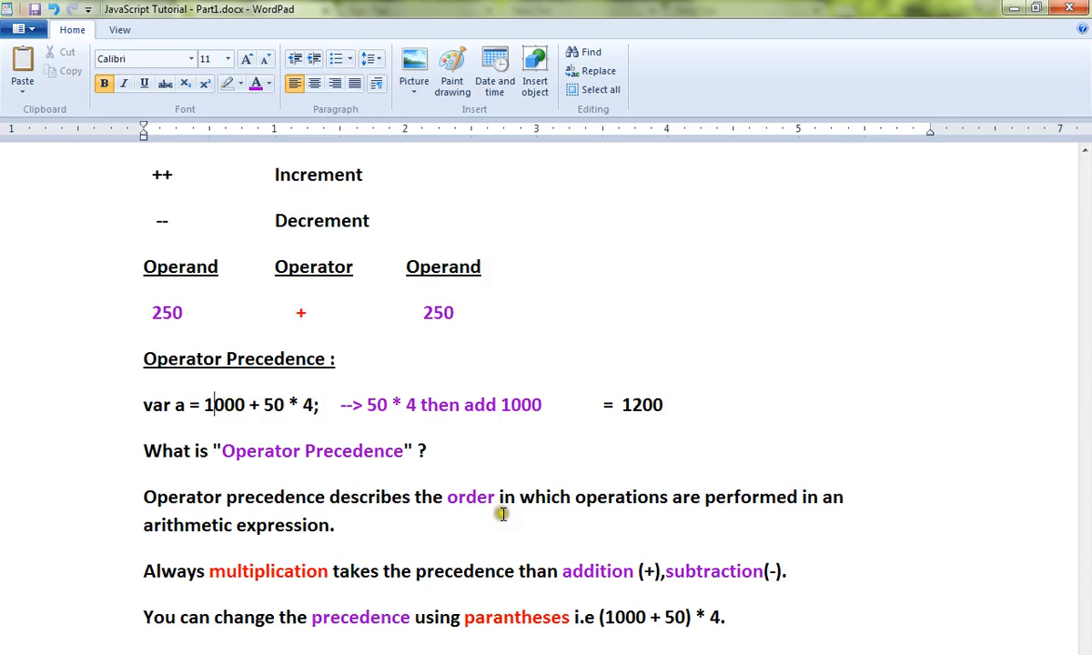
mouse_move(506, 514)
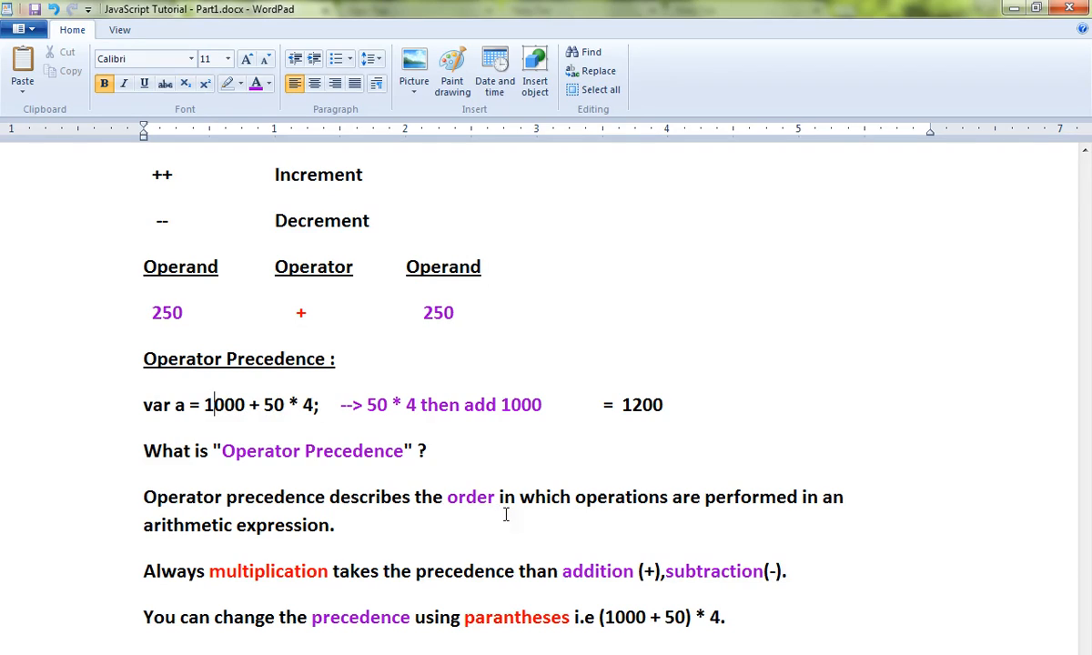
mouse_move(387, 492)
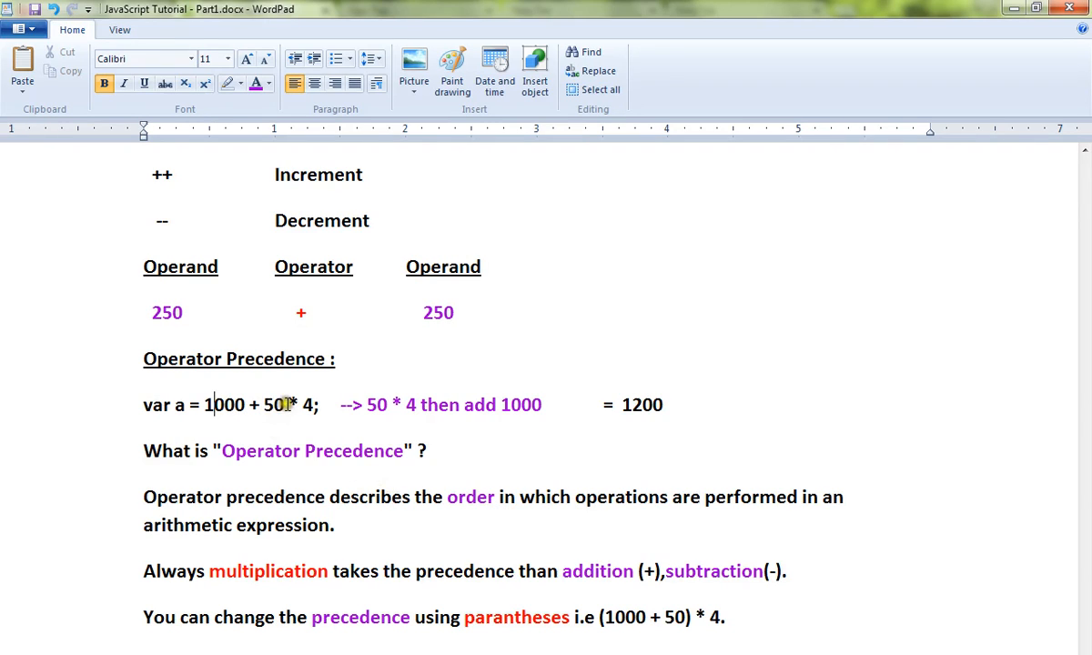
double_click(291, 404)
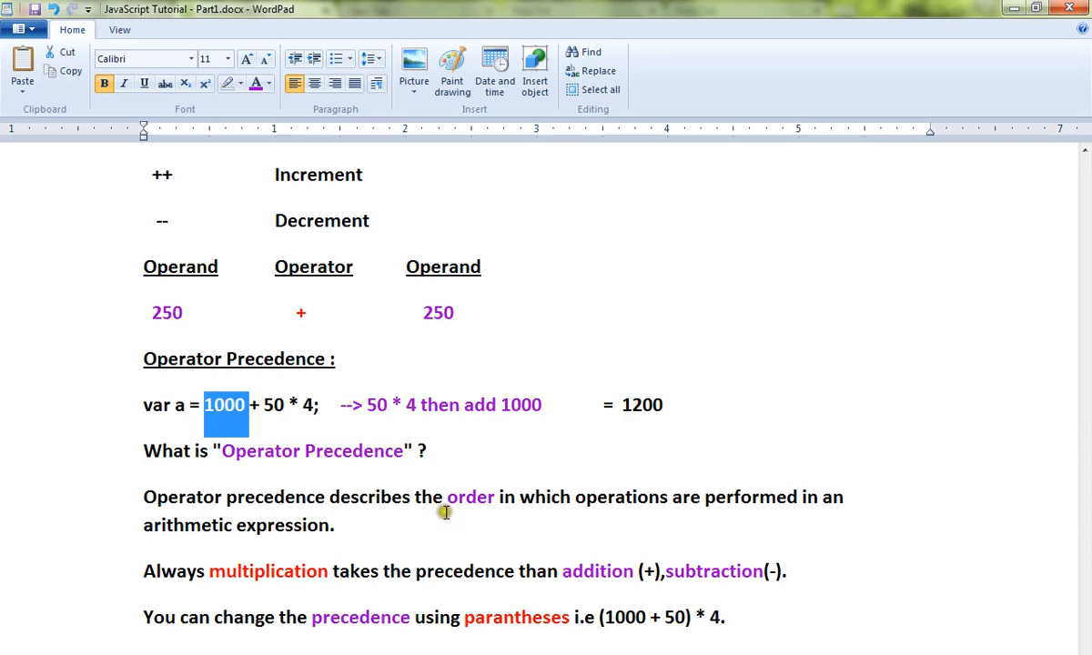
mouse_move(286, 572)
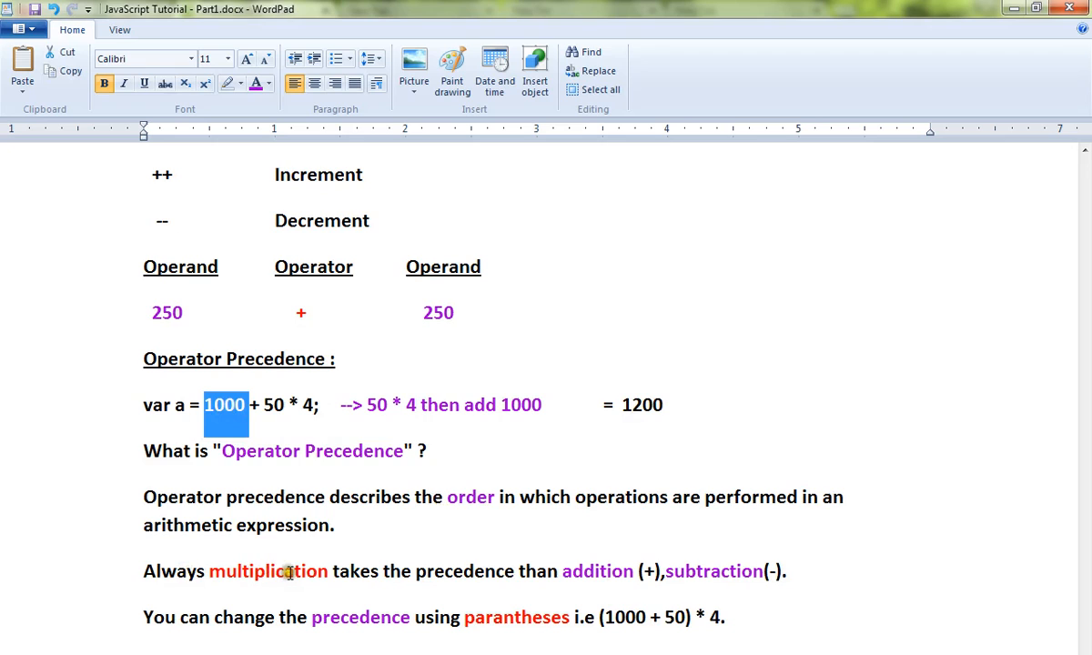
mouse_move(701, 585)
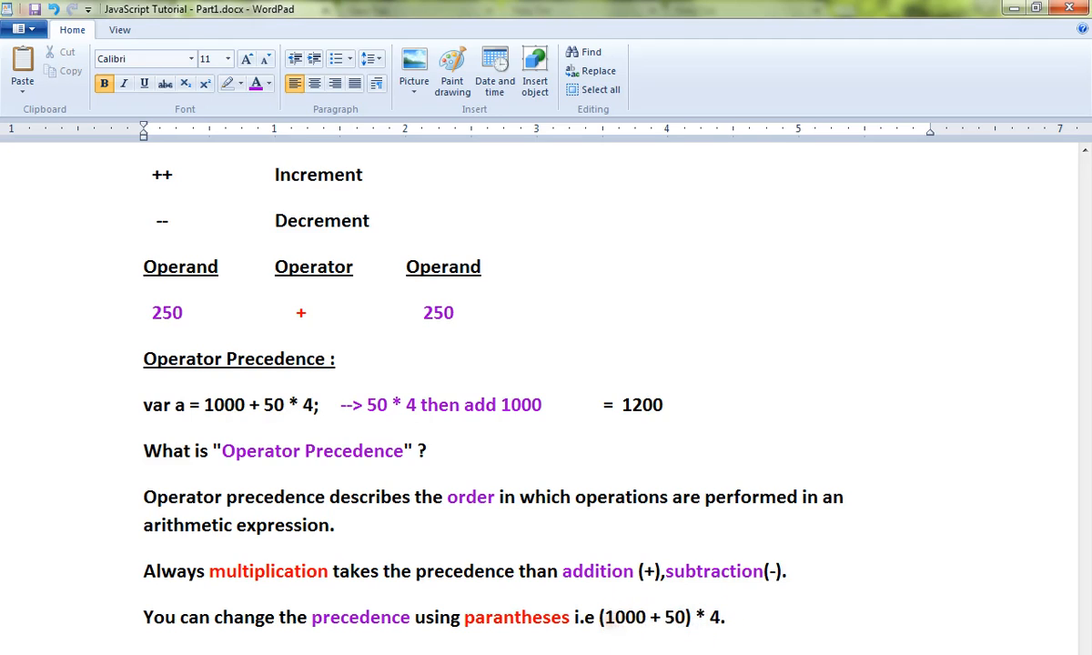
left_click(615, 617)
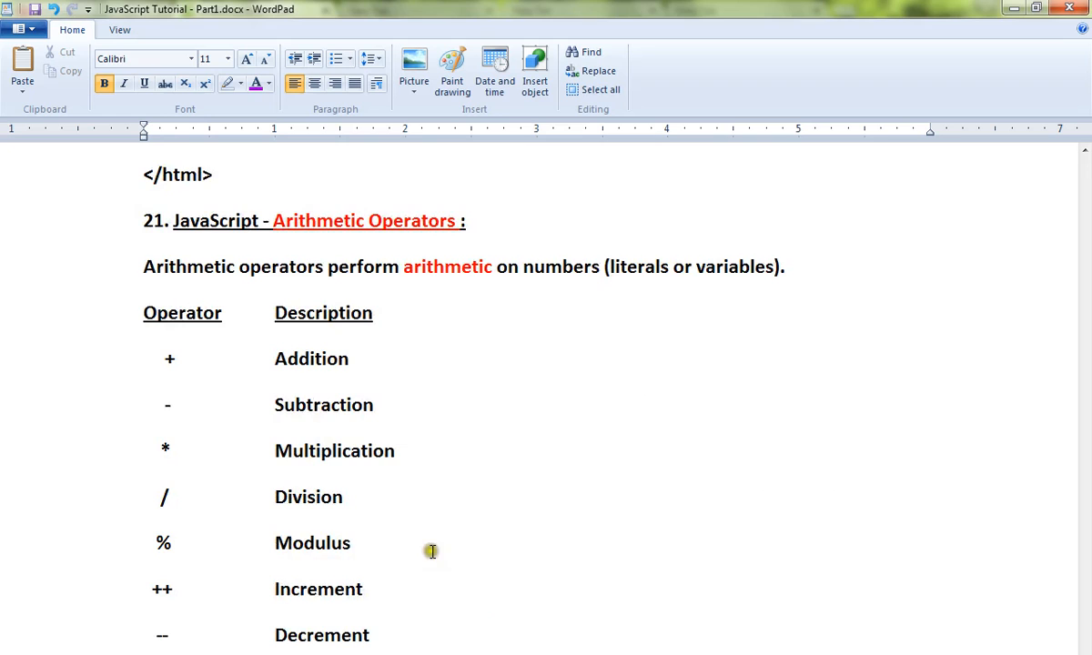
mouse_move(459, 592)
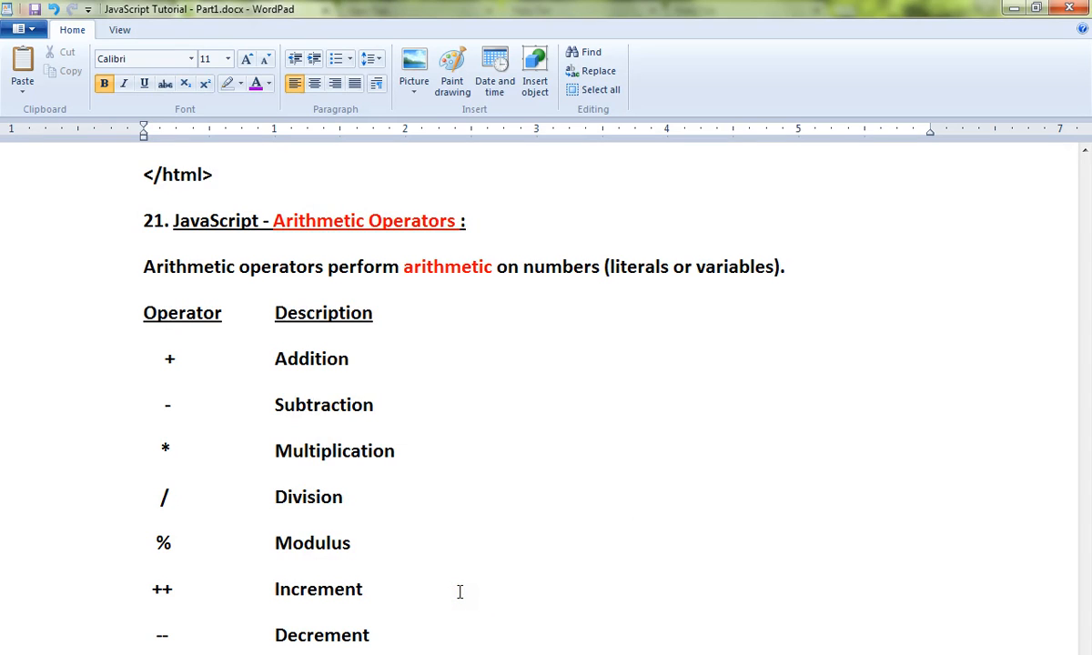